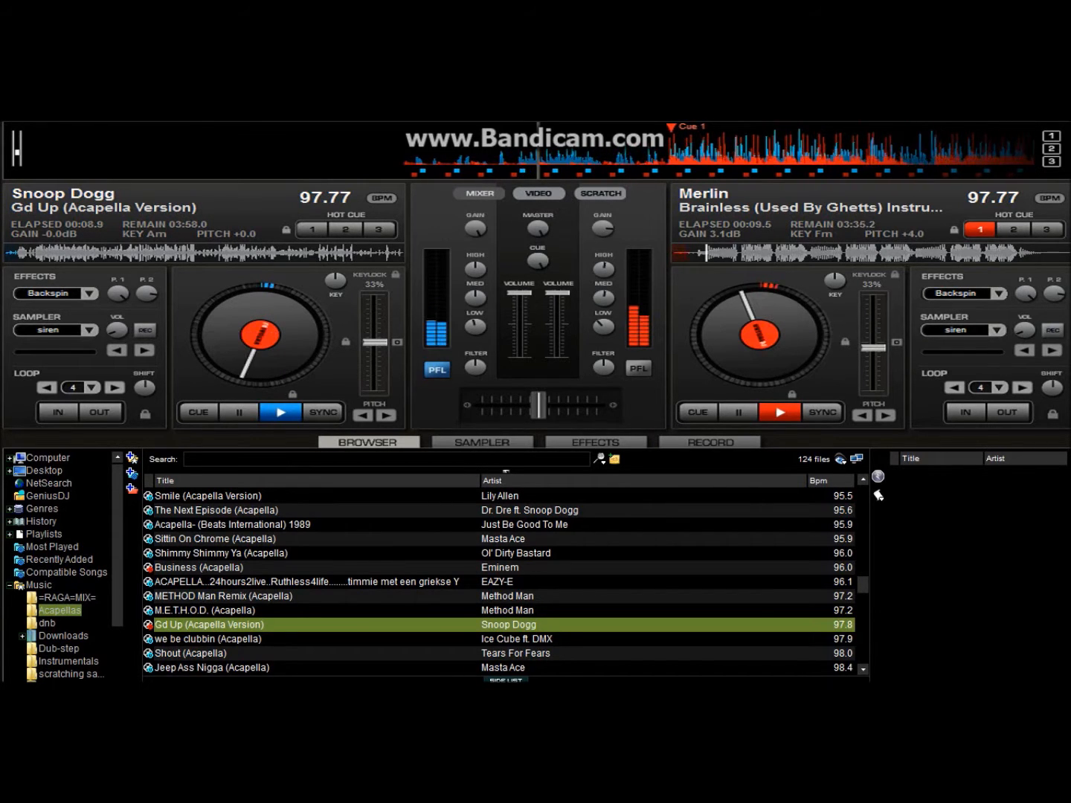
- Move headphone PFL monitoring from the Snoop Dogg acapella deck to the Merlin 'Brainless' deck
{"action": "left_click", "coordinate": [636, 369]}
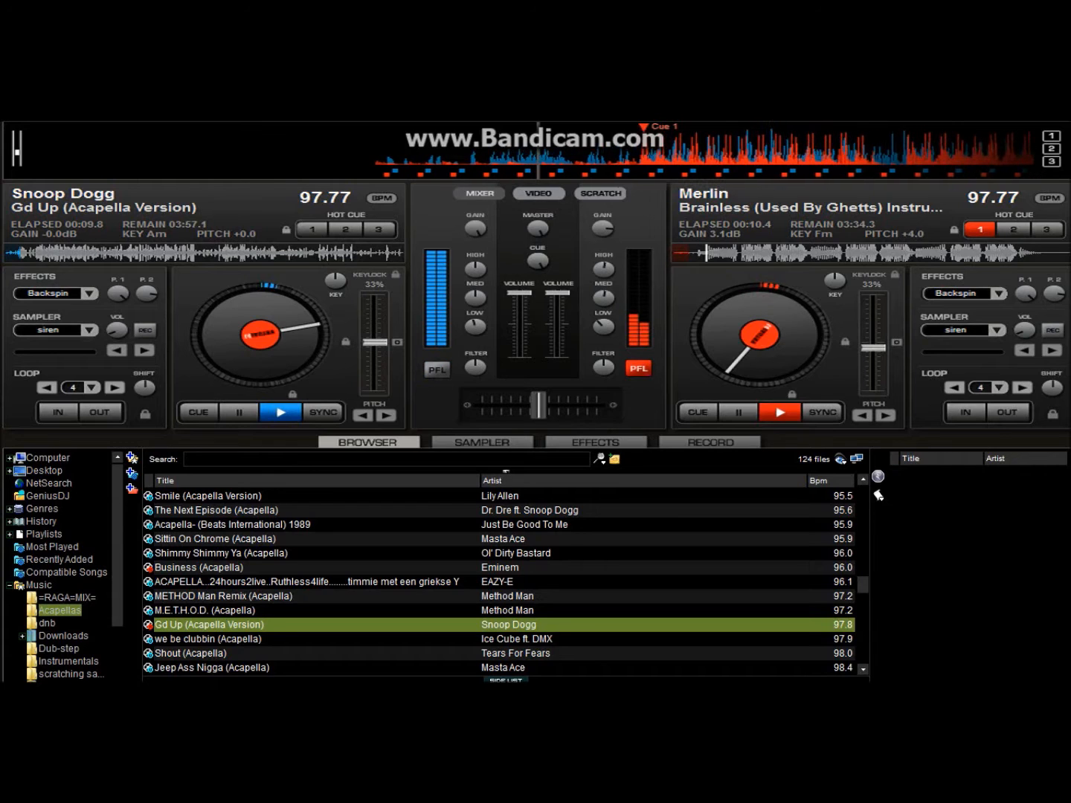